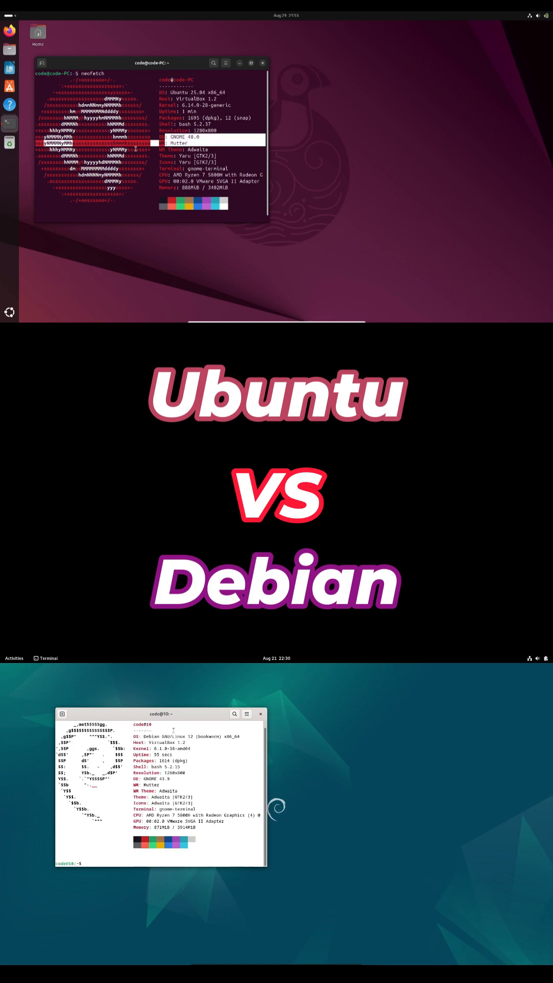
Run neofetch to display the Ubuntu and Debian system summaries side by side
{"action": "left_click", "coordinate": [262, 63]}
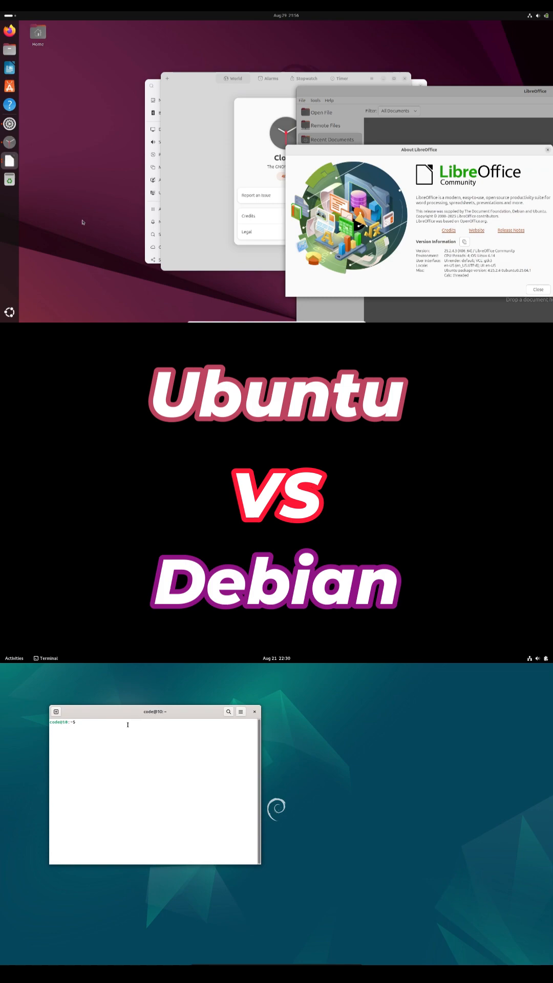
Dismiss the Clocks About dialog, run sudo apt install vlc and submit the sudo password
{"action": "type", "text": "gnome"}
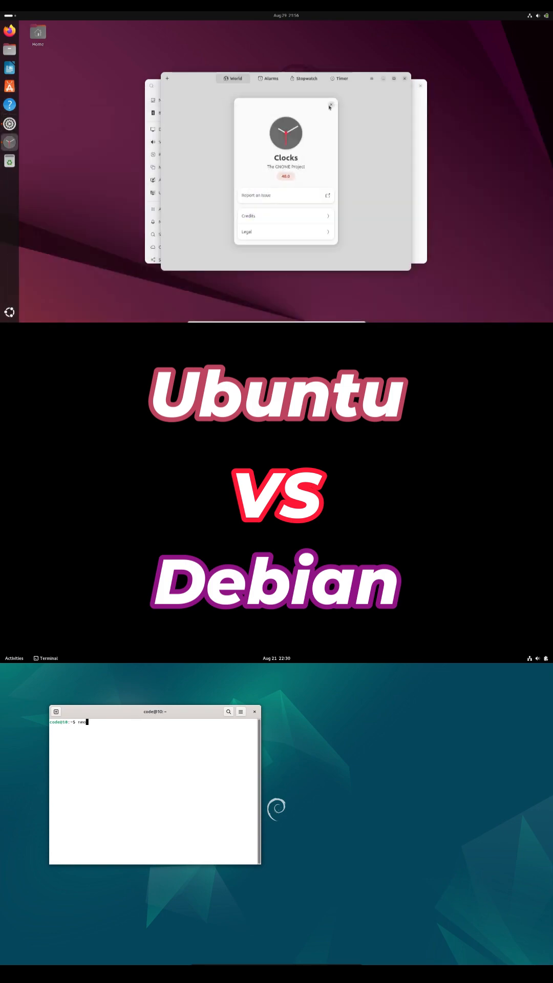
{"action": "left_click", "coordinate": [330, 106]}
{"action": "type", "text": "sudo ap"}
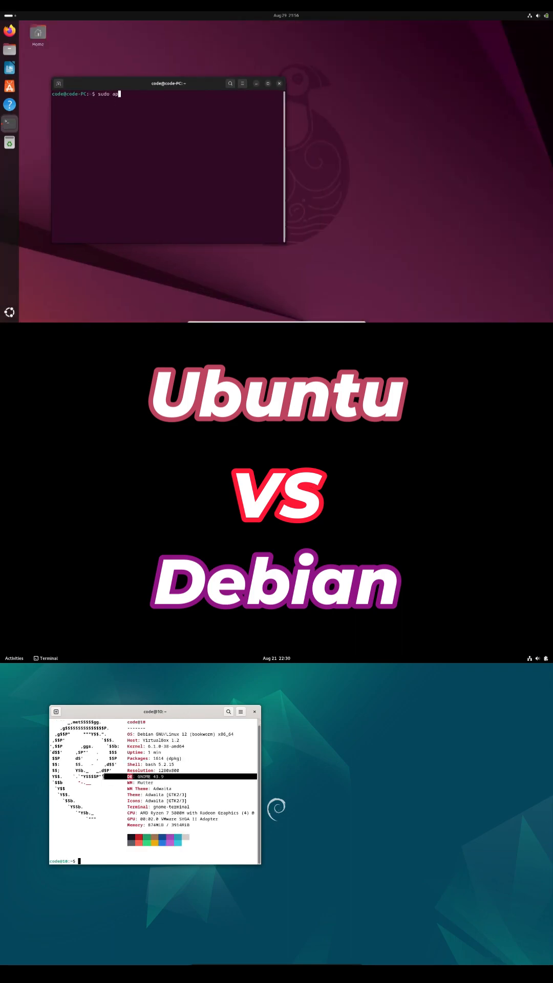
{"action": "type", "text": "install vlc"}
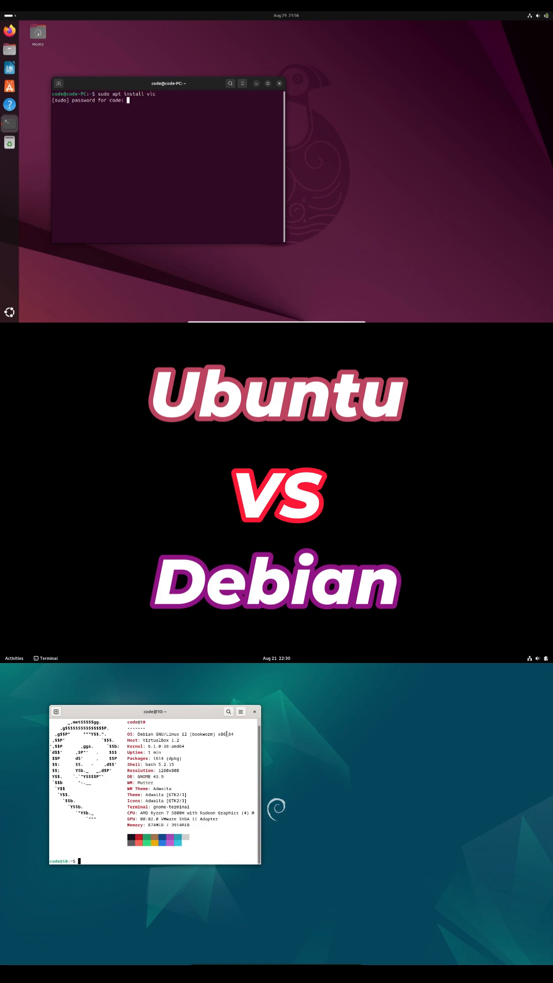
{"action": "key", "text": "Return"}
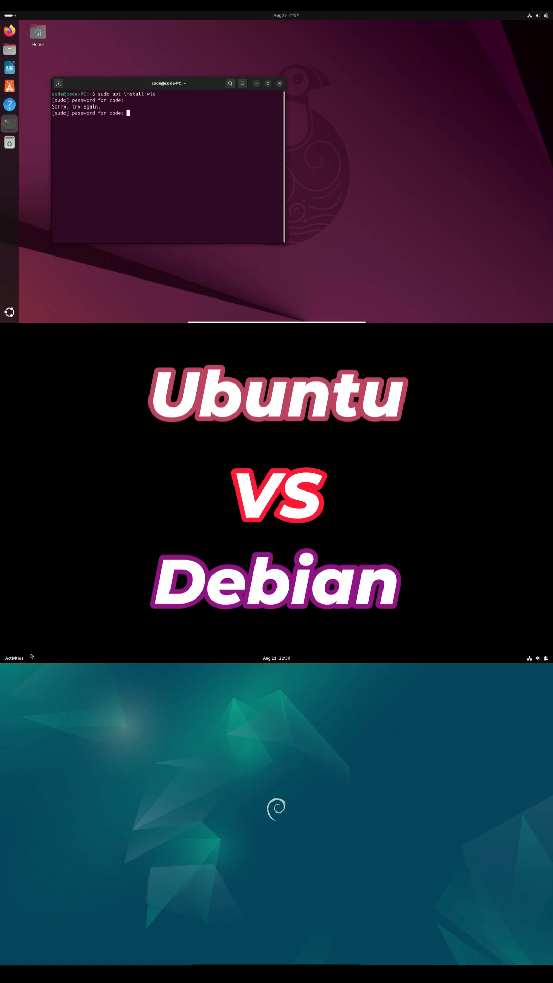
Rerun sudo apt install vlc to reach the Continue? [Y/n] prompt listing 106 new packages
{"action": "left_click", "coordinate": [14, 658]}
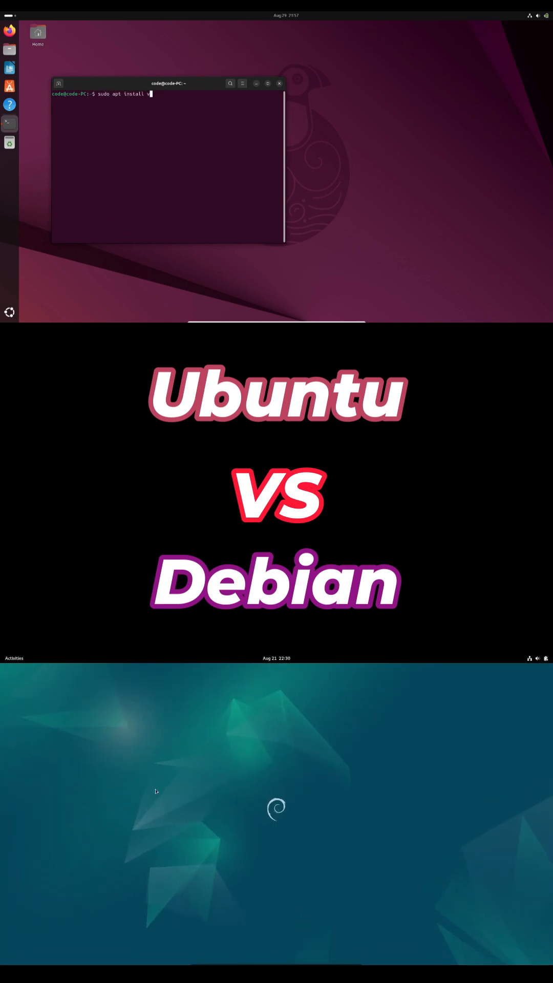
{"action": "key", "text": "Return"}
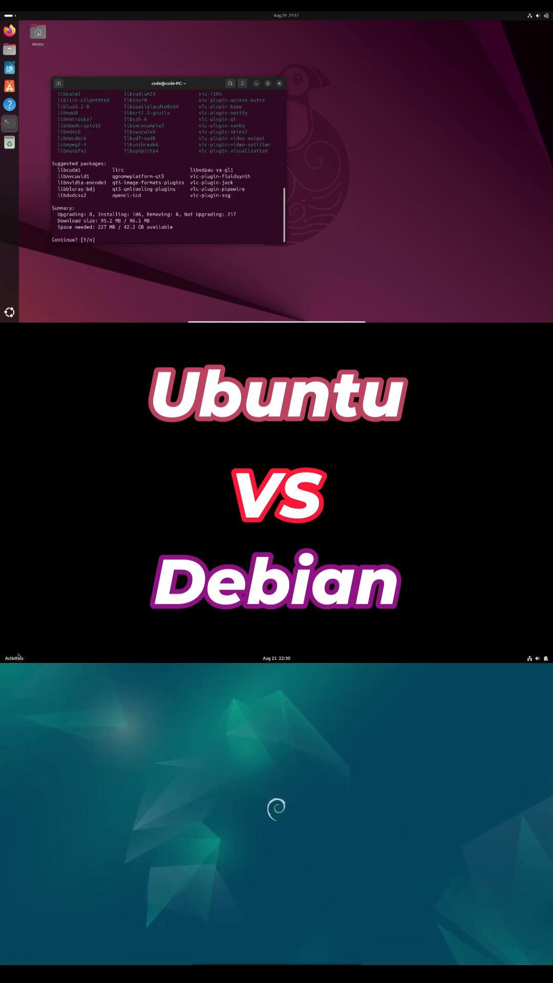